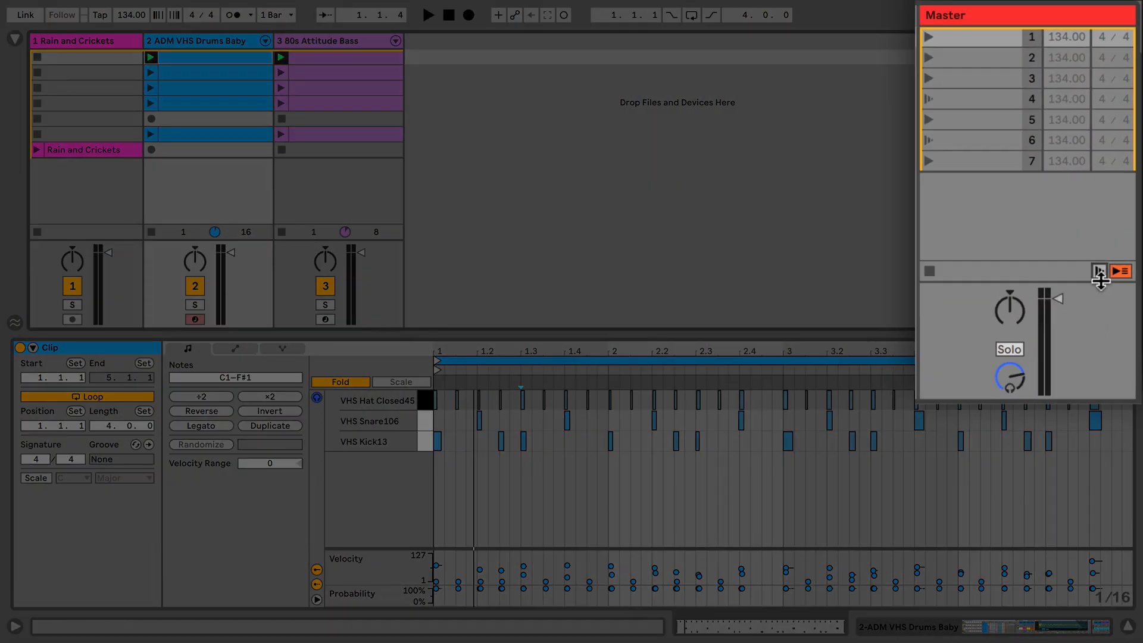
Reveal the drum clip's Launch/Follow Action section, currently Again with No Action
click(1099, 271)
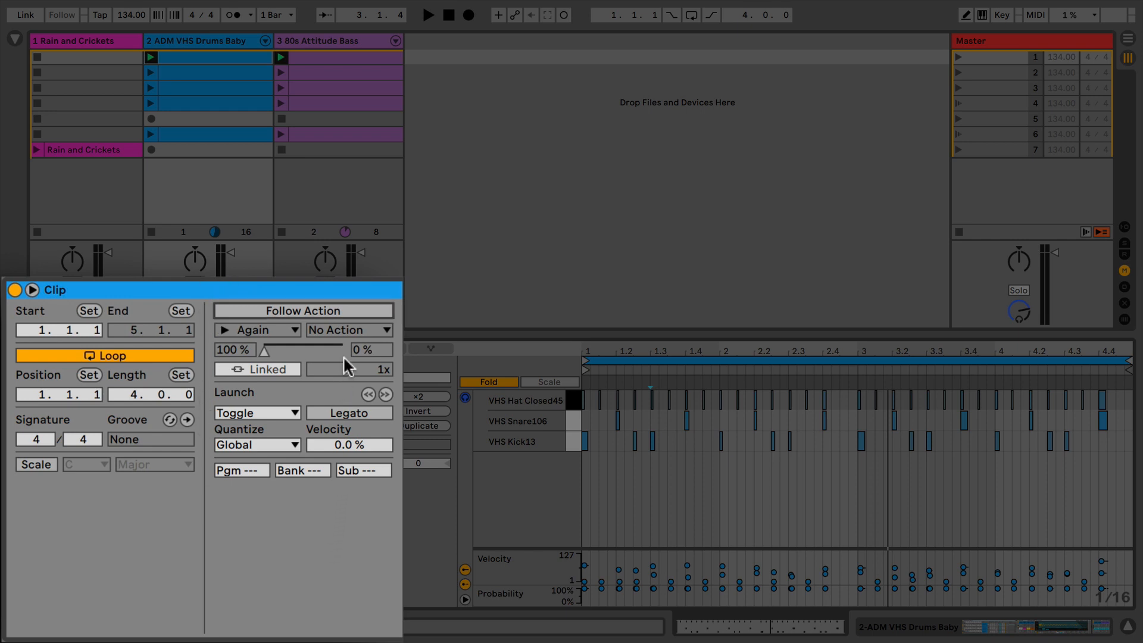
Enable follow actions on the drum clip with Again first and Next as the second action
click(304, 309)
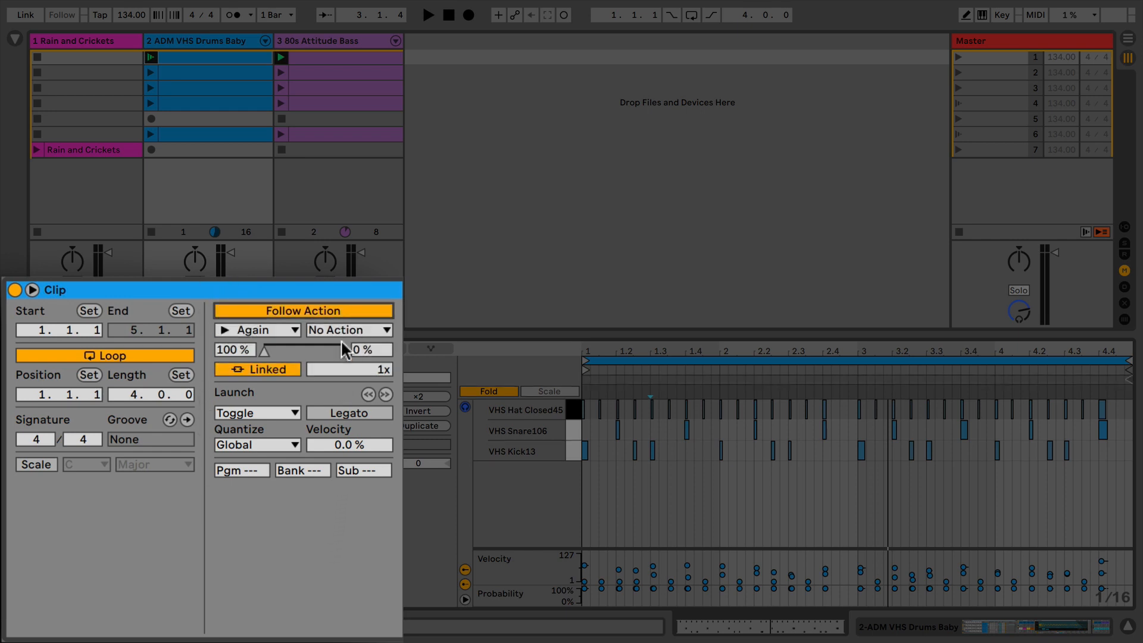
click(349, 330)
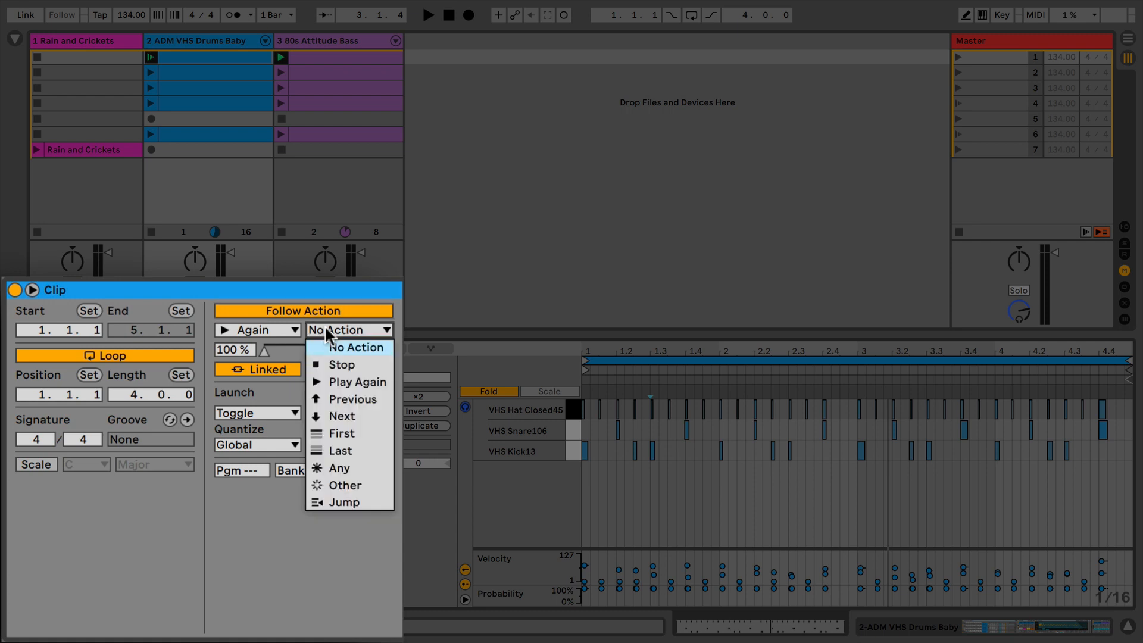
click(341, 415)
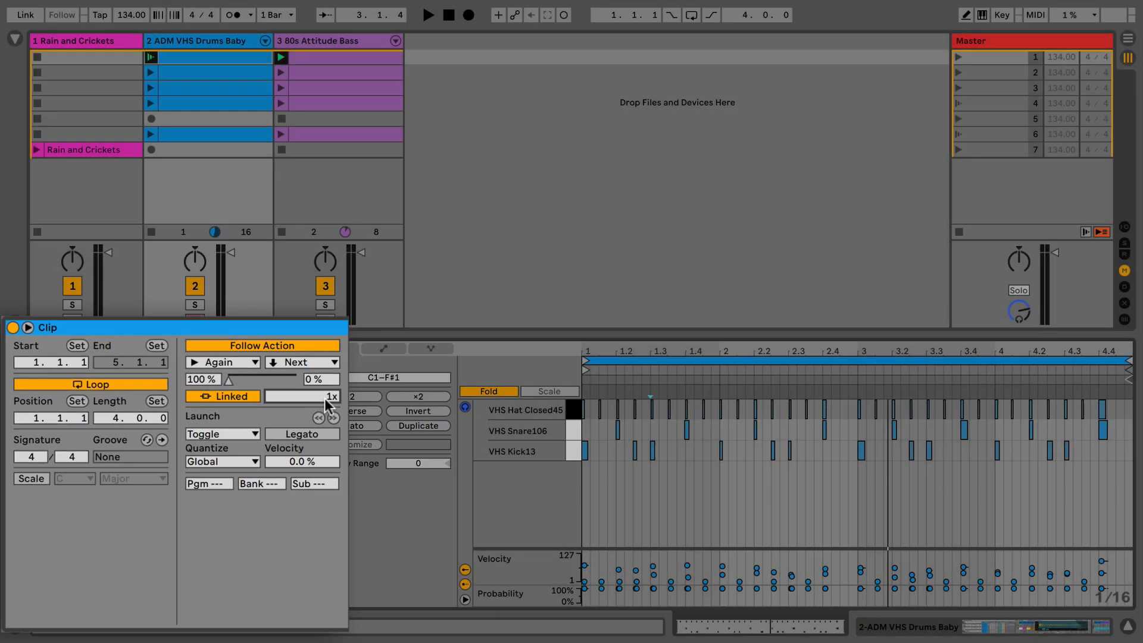
Unlink the follow action time to 1.0.0, then relink it to the clip length at 1x
click(223, 396)
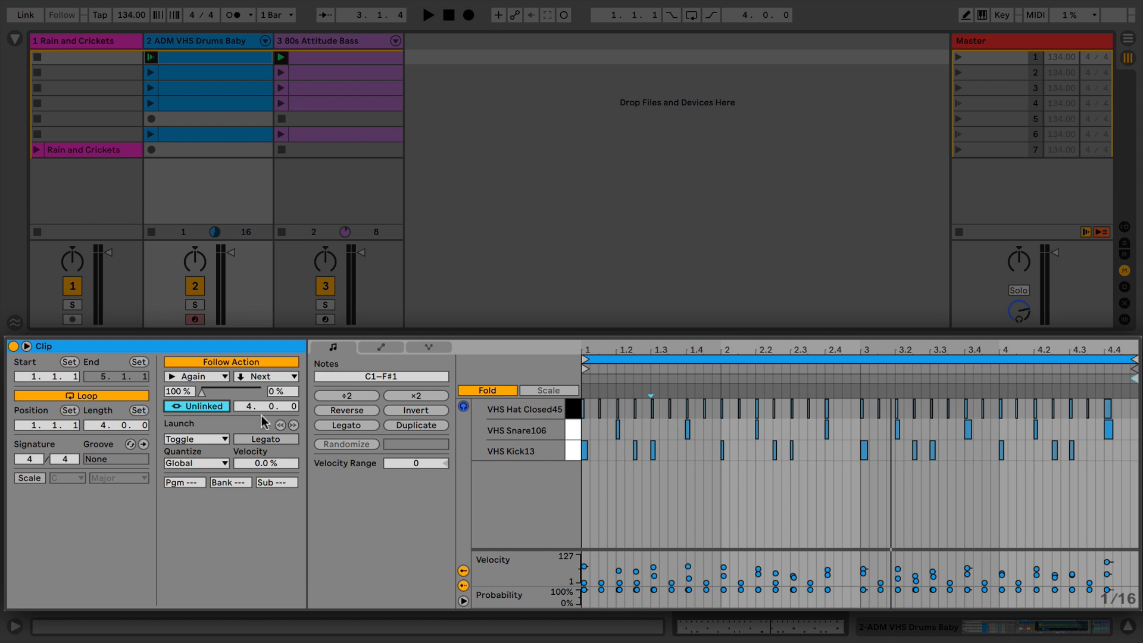
mouse_move(591, 412)
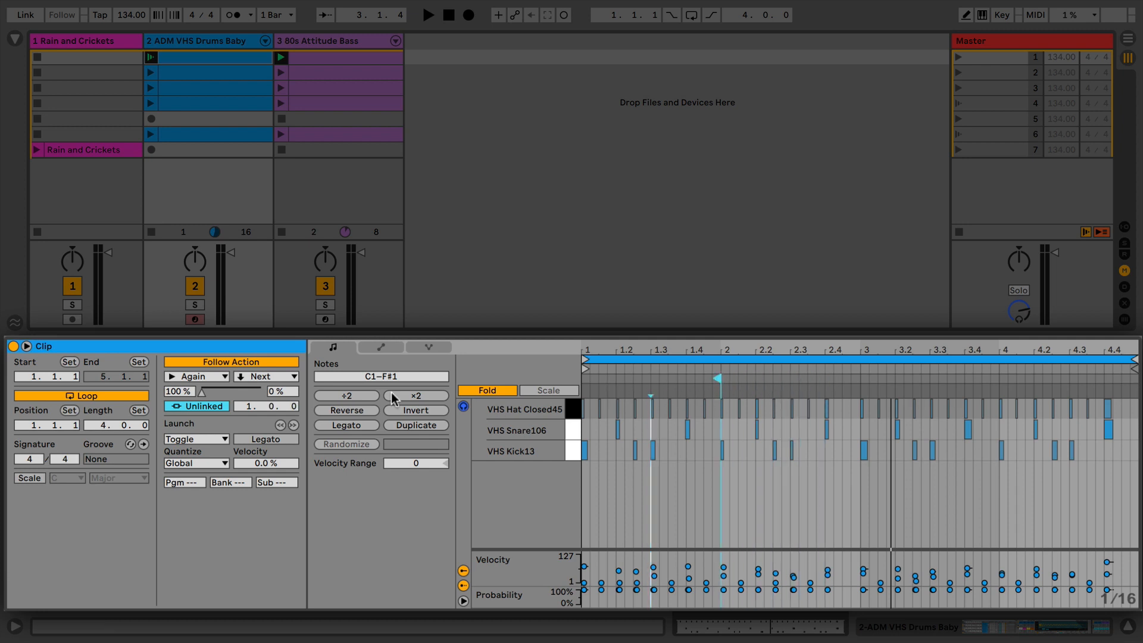
click(197, 405)
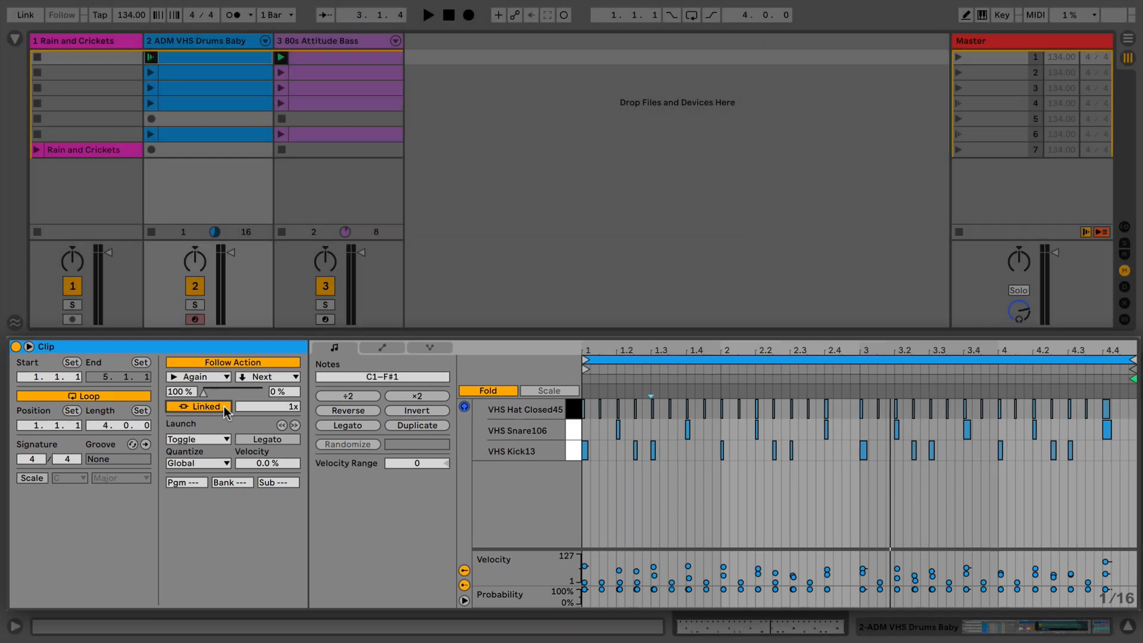
Unlink the follow action time at one bar and set the Again/Next chance to 50% / 50%
click(203, 405)
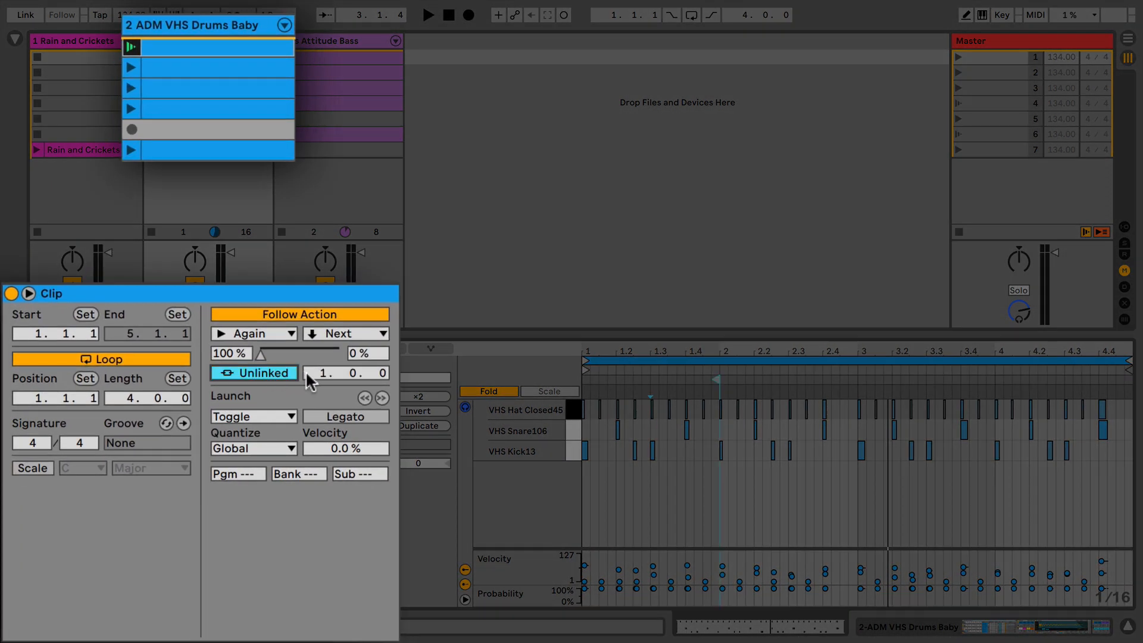
mouse_move(261, 357)
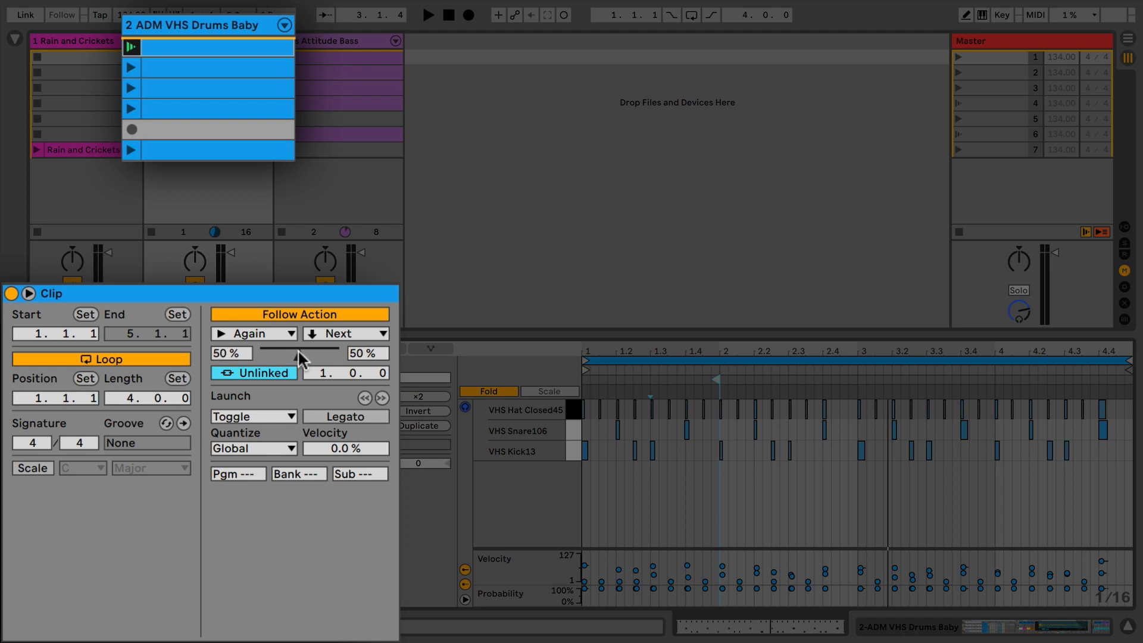
click(430, 14)
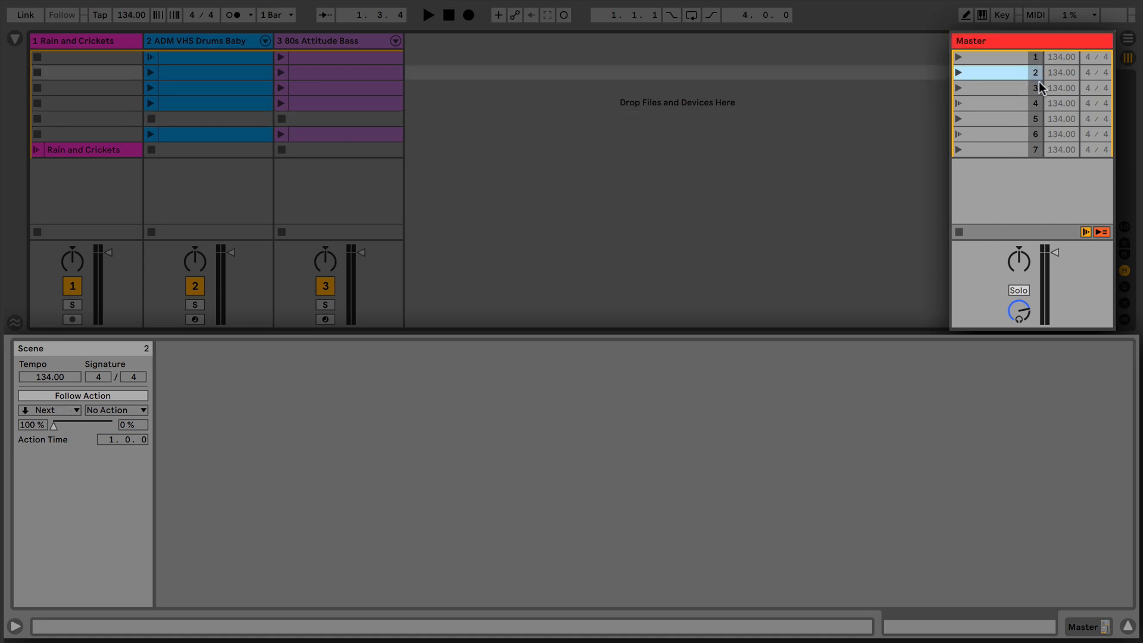
mouse_move(980, 79)
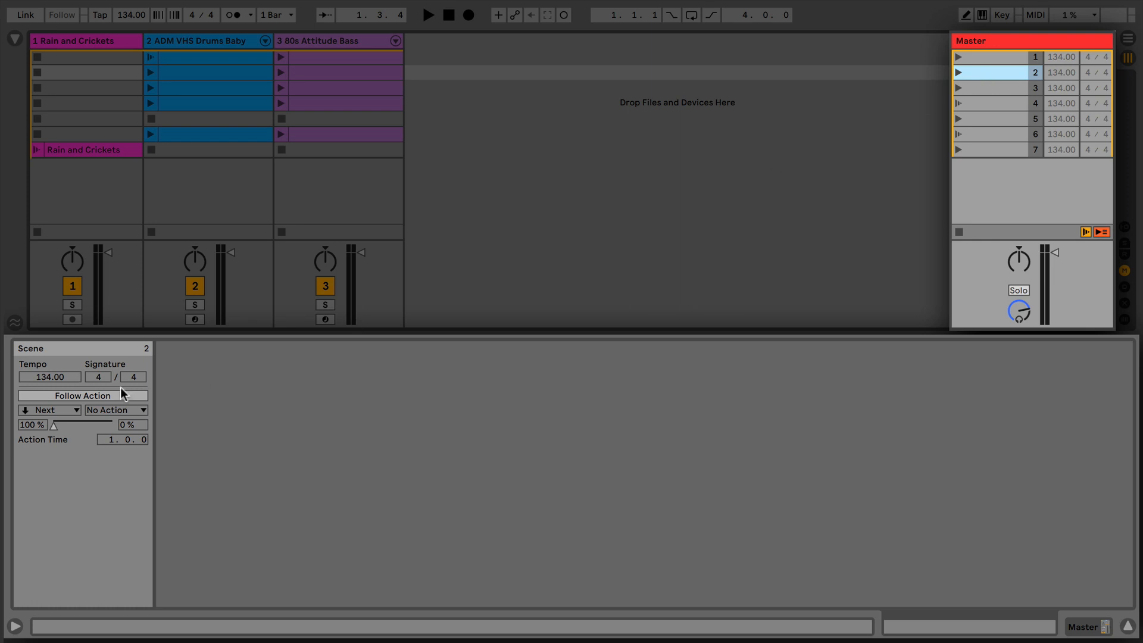
Turn on the follow action for scene 2 before moving to scene 4's settings
click(82, 395)
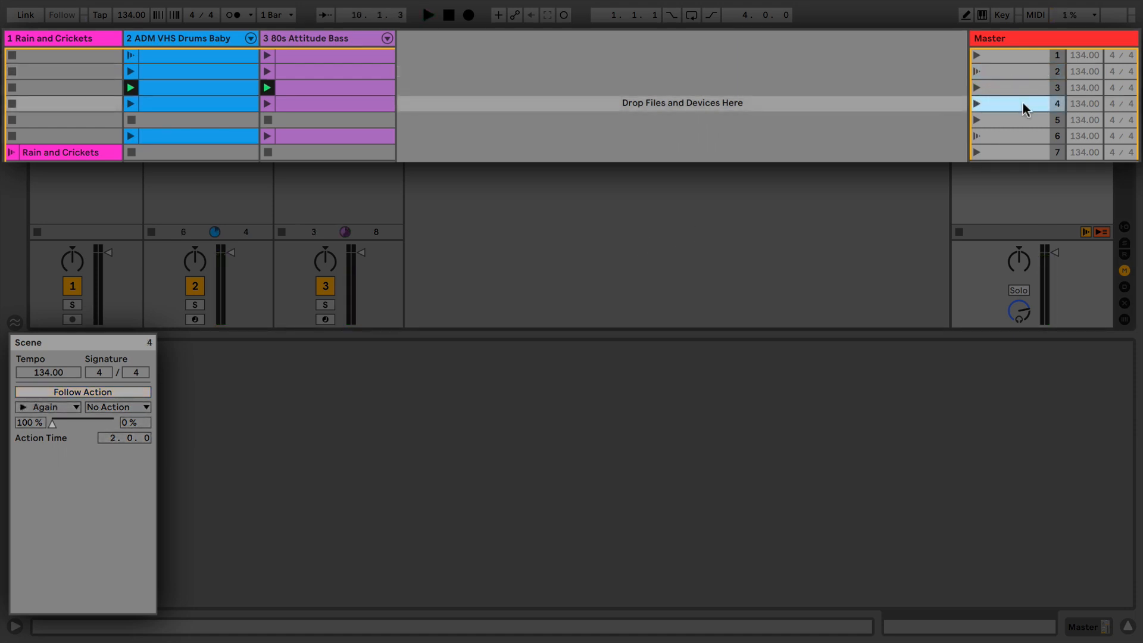
Make scene 4 Jump to scene 6 after 2.0.0, then show scene 6's jump to scene 1
click(82, 392)
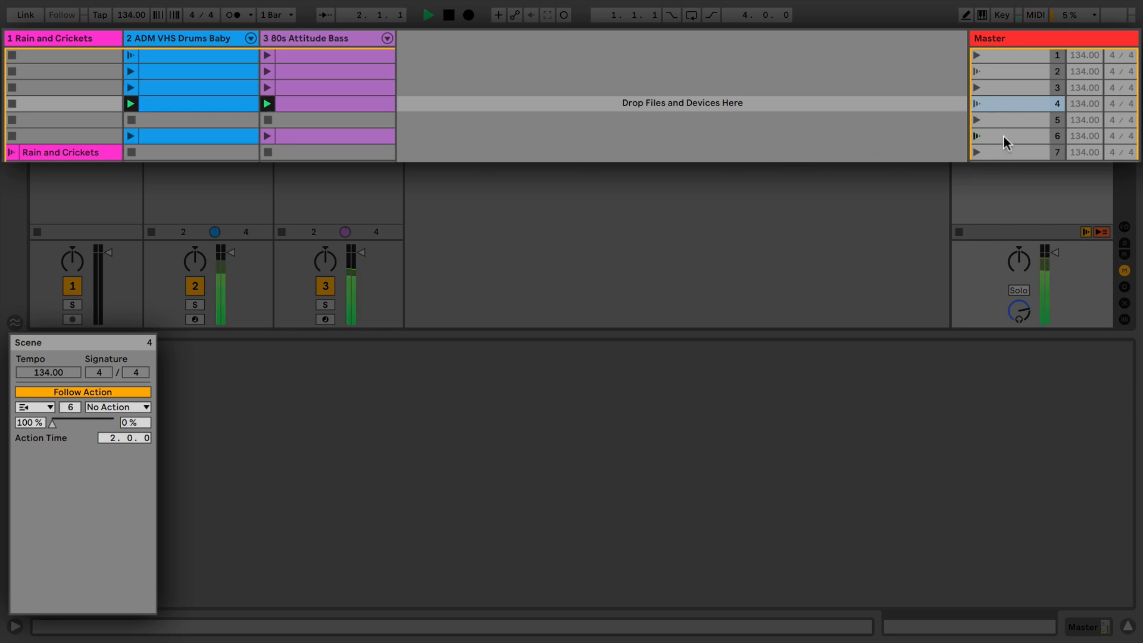
click(1019, 135)
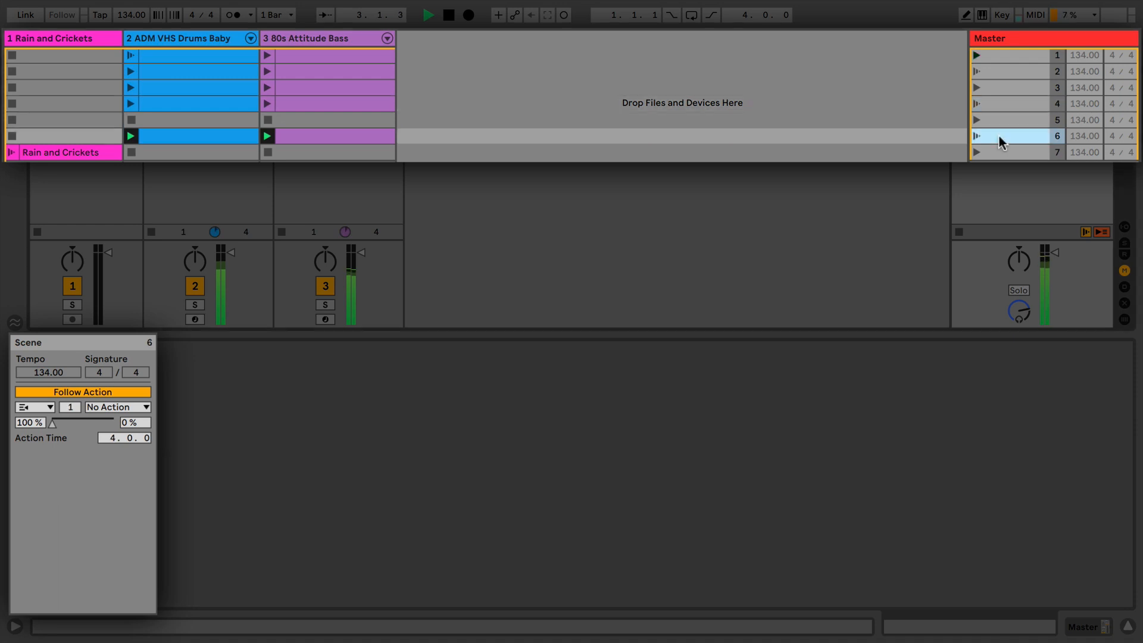